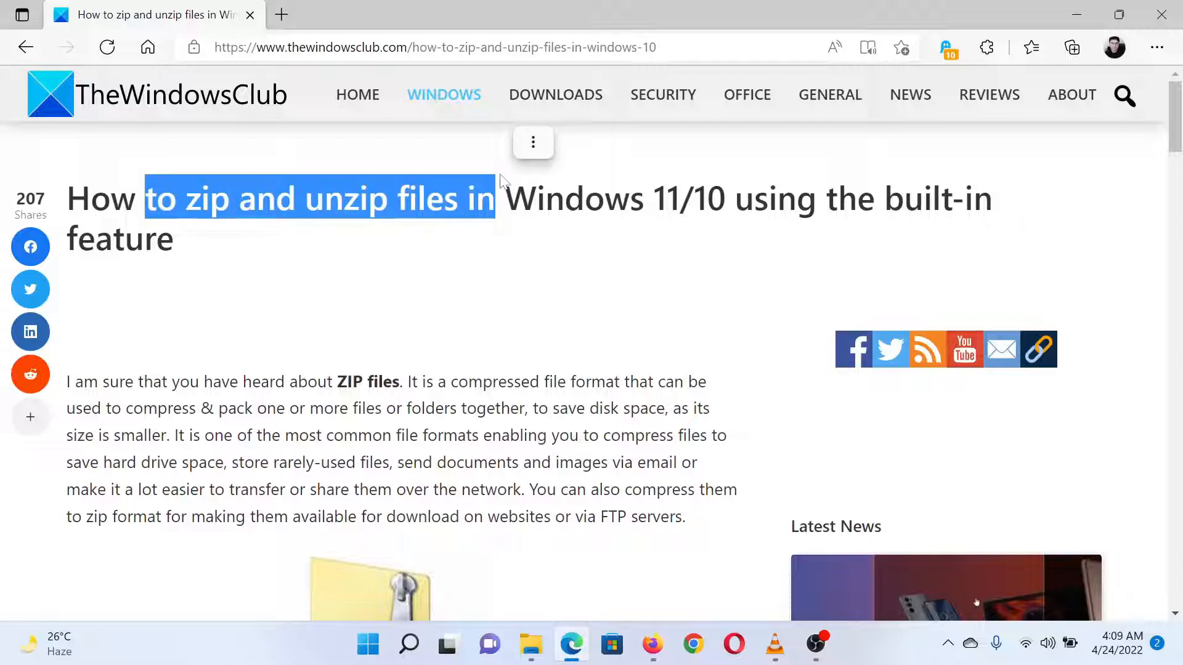
- Skim the Windows 11 zip section of the Edge article, then bring the Test folder forward
click(524, 359)
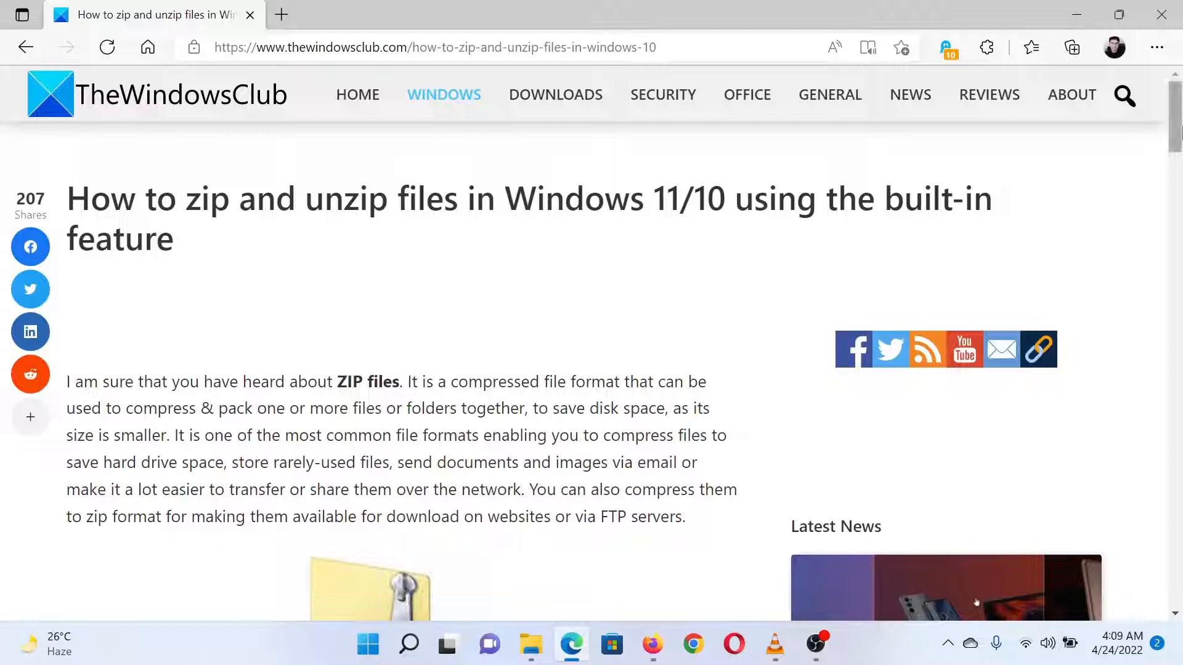
scroll(down, 3)
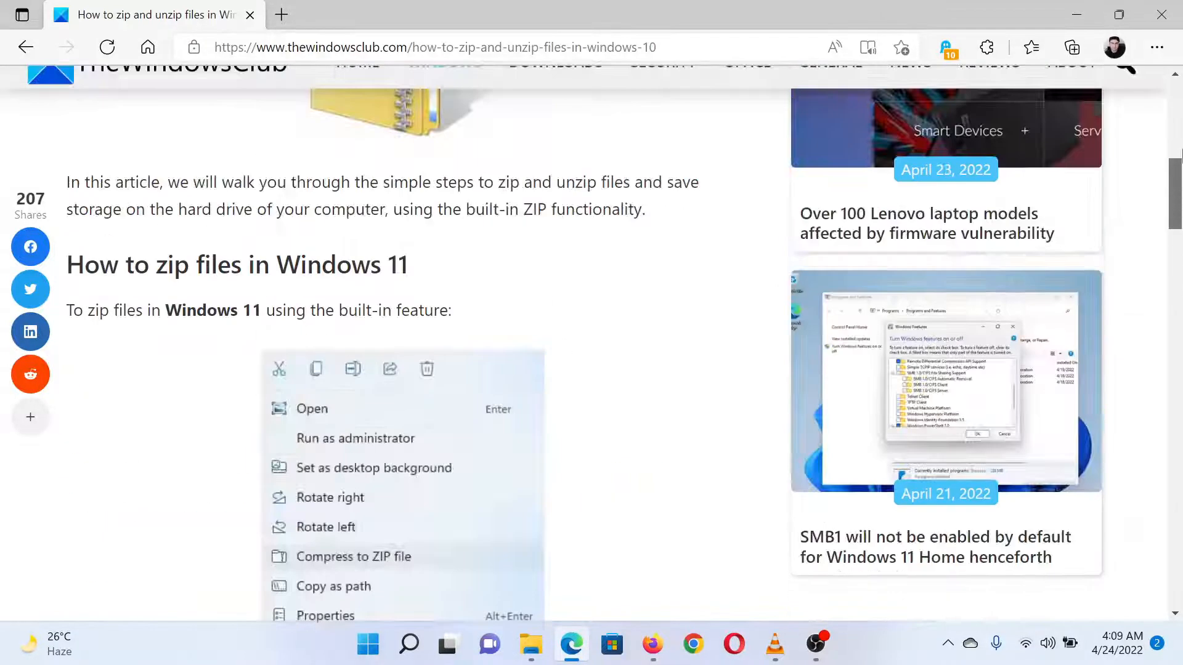
click(530, 645)
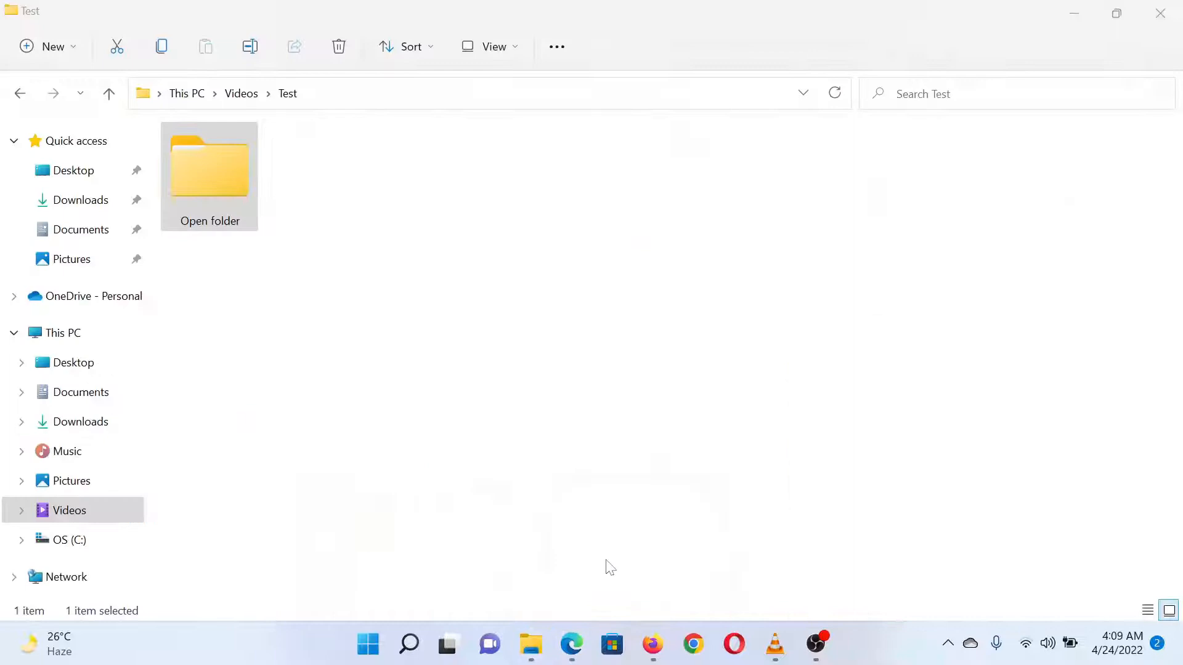
- Compress Open folder into a ZIP file beside it in the Test folder
double_click(209, 169)
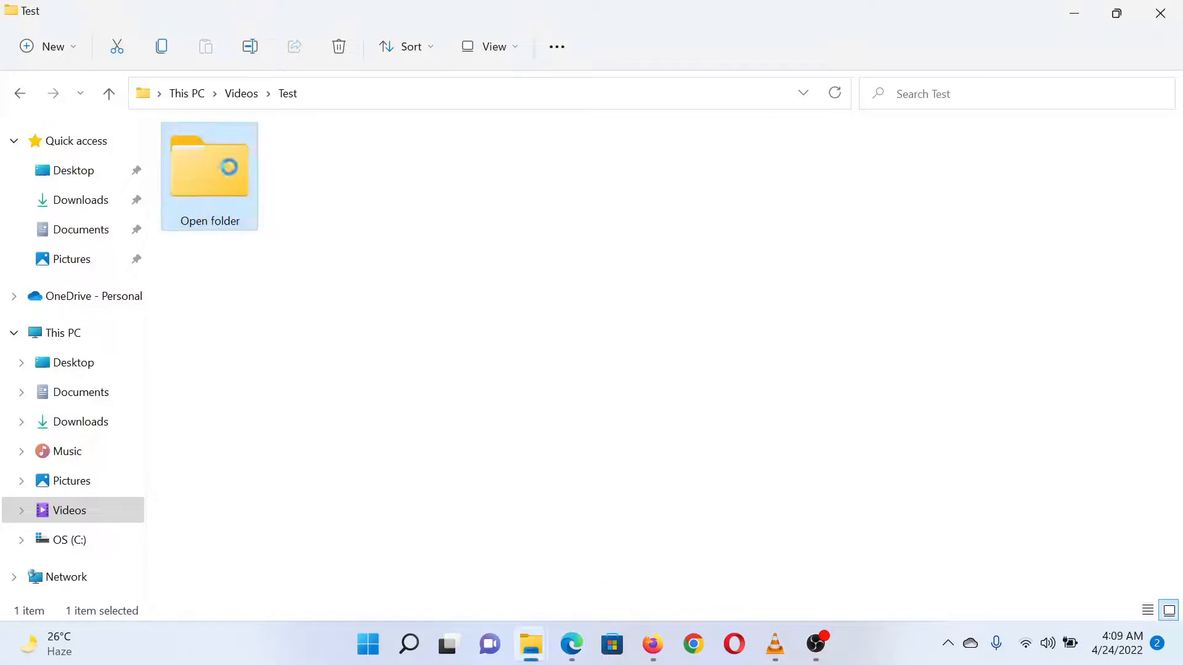
right_click(210, 167)
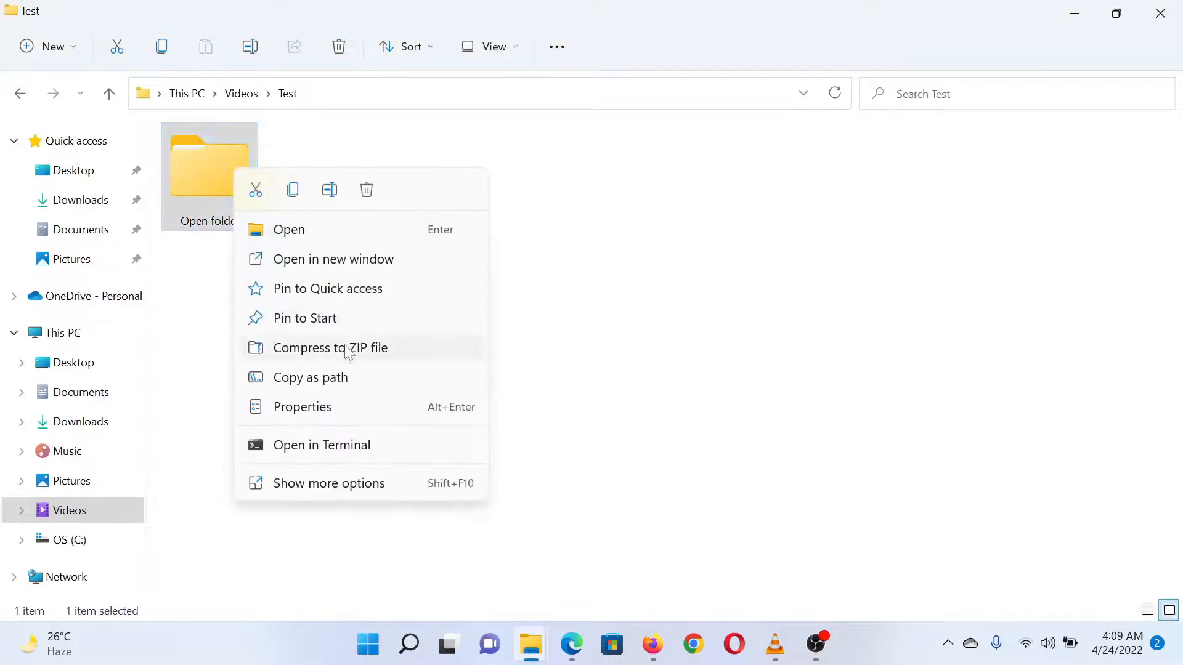
click(330, 347)
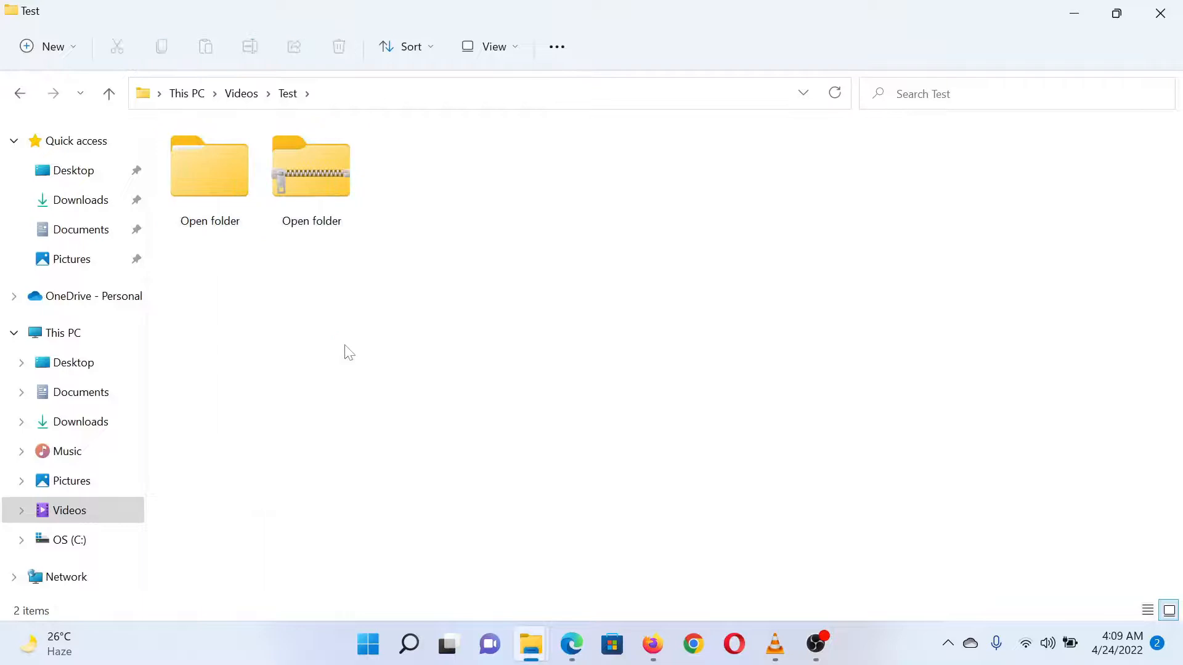
mouse_move(311, 166)
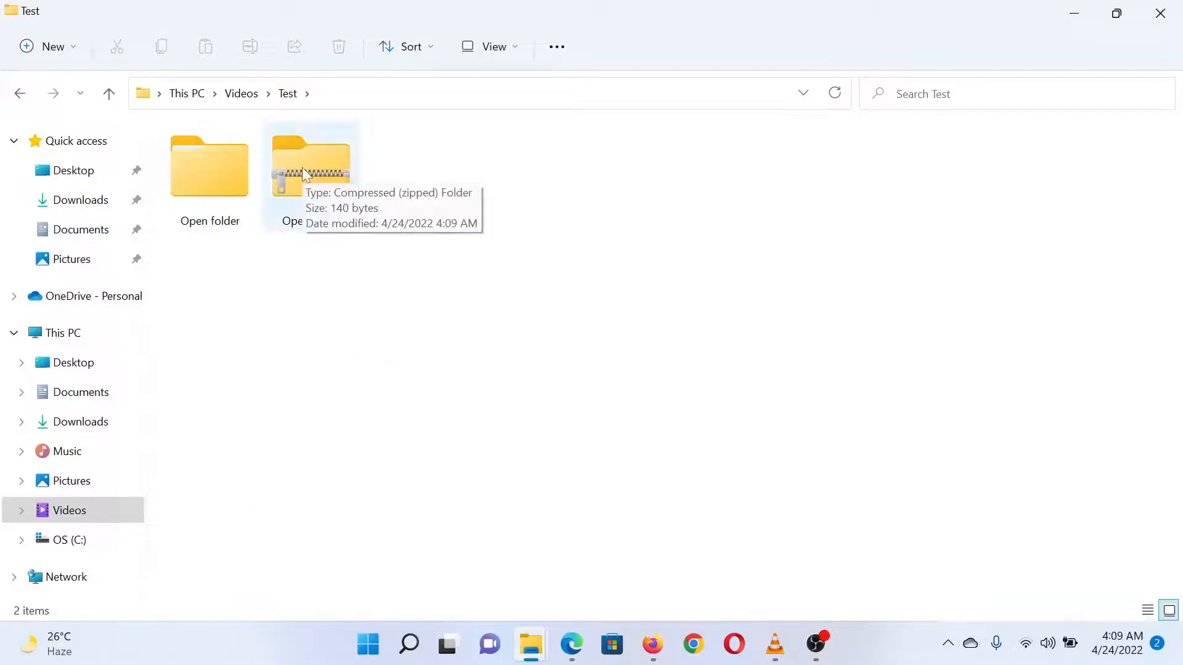
click(310, 166)
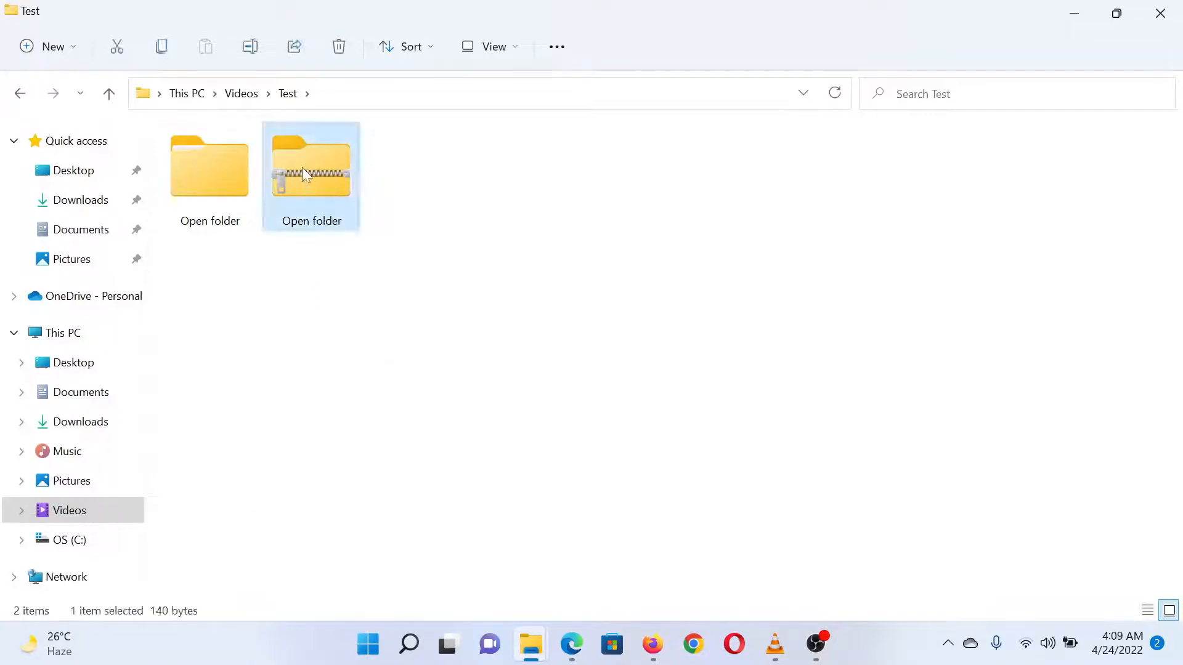
- Rename the ZIP to Open folder2 and extract it into a new Open folder2 folder
right_click(311, 166)
text(2)
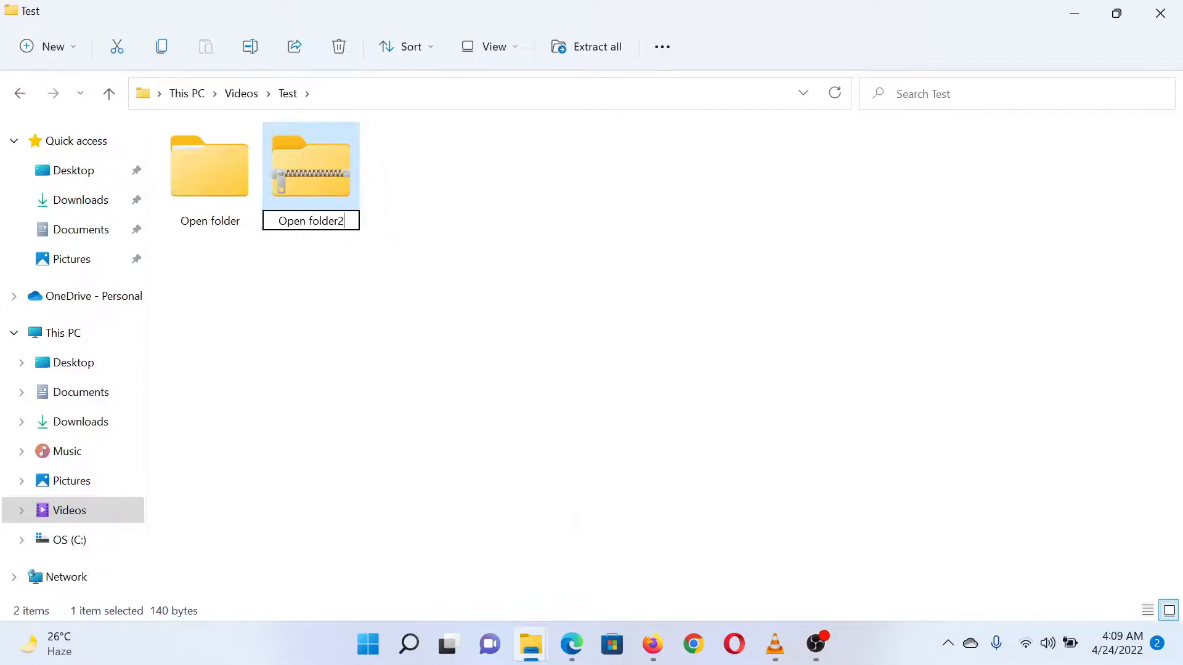
right_click(311, 167)
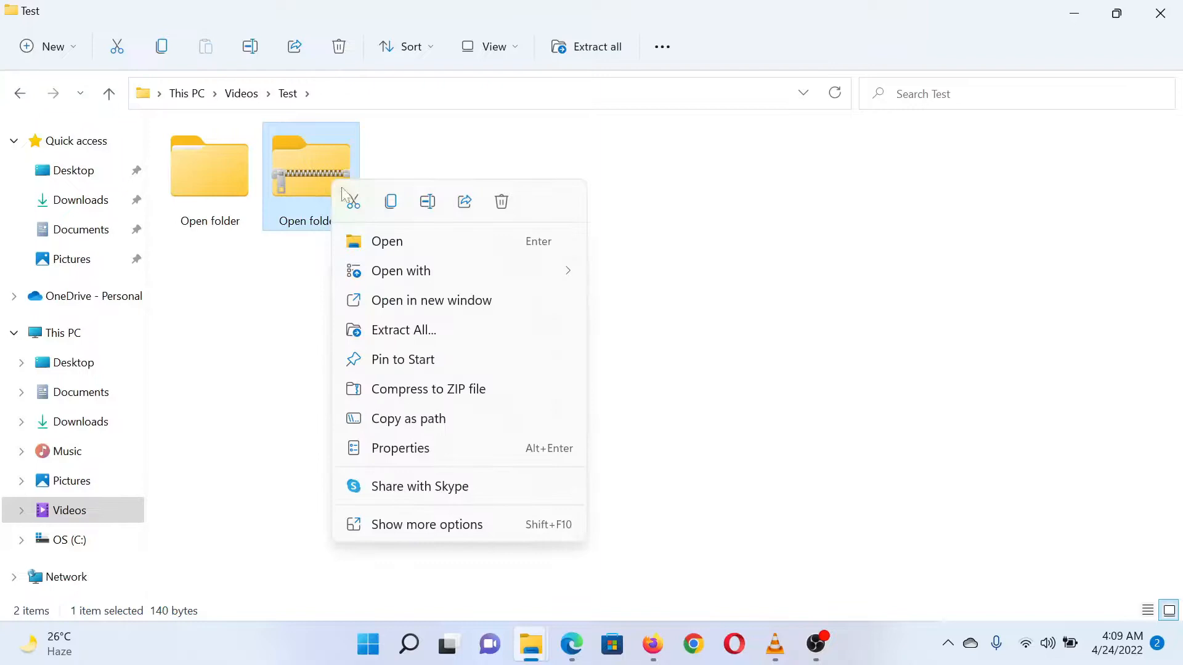
mouse_move(433, 330)
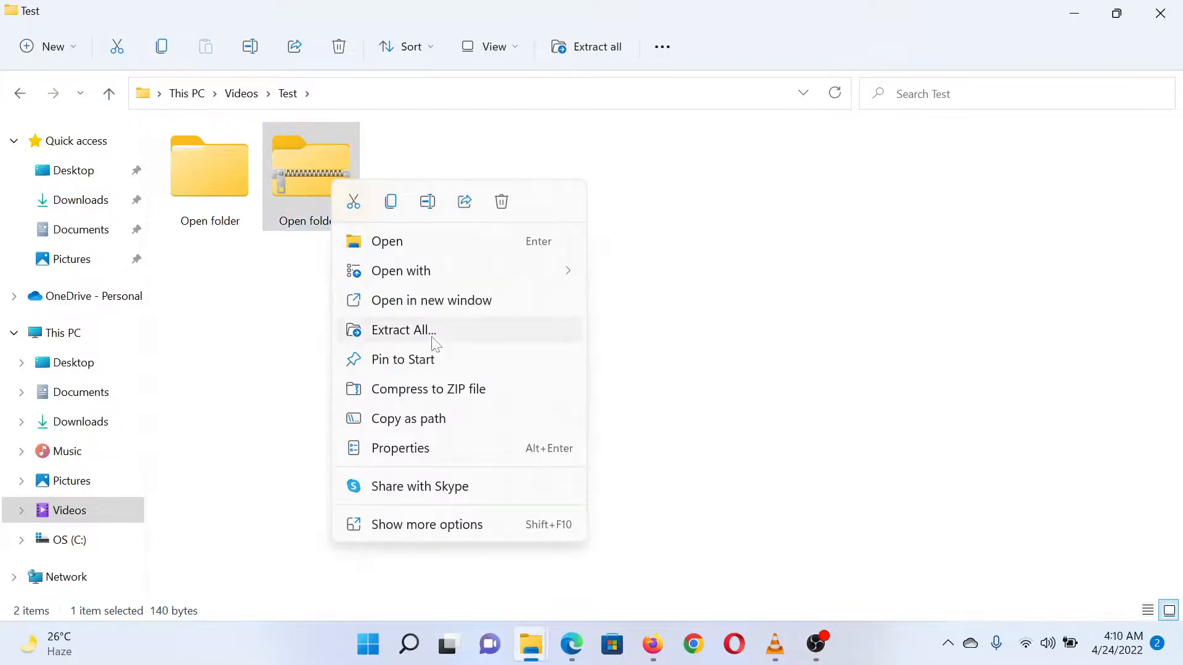
click(403, 330)
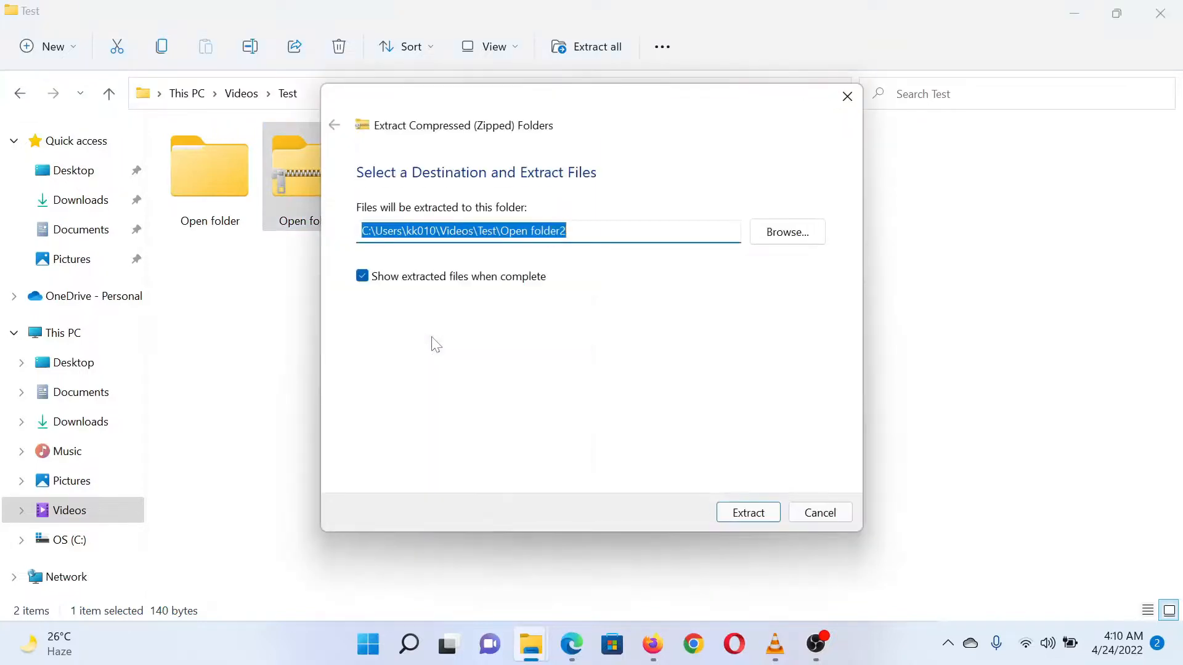
click(748, 513)
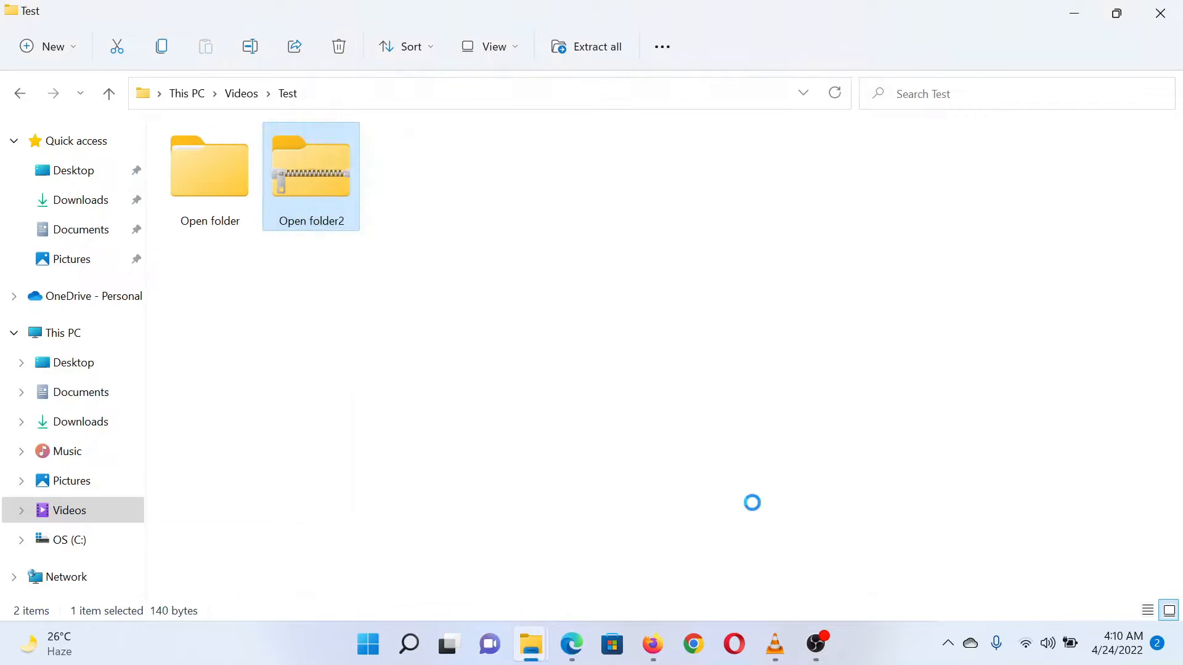
- View the extracted Open folder2 containing Open folder, then return to the Edge article
double_click(310, 168)
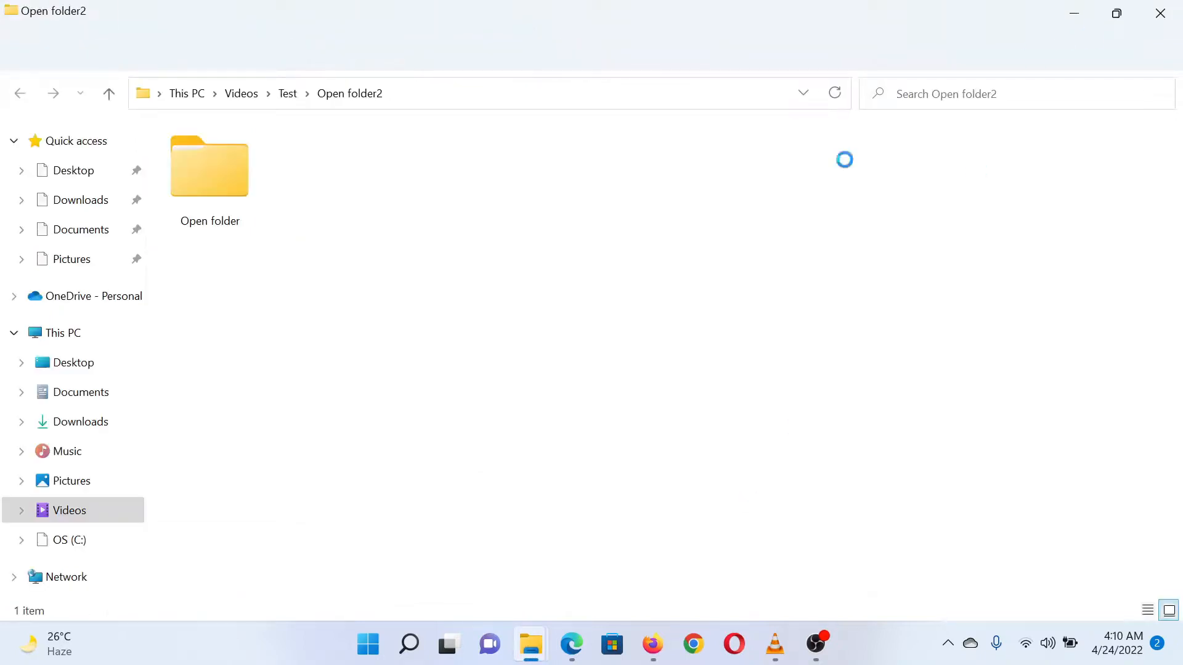
click(571, 645)
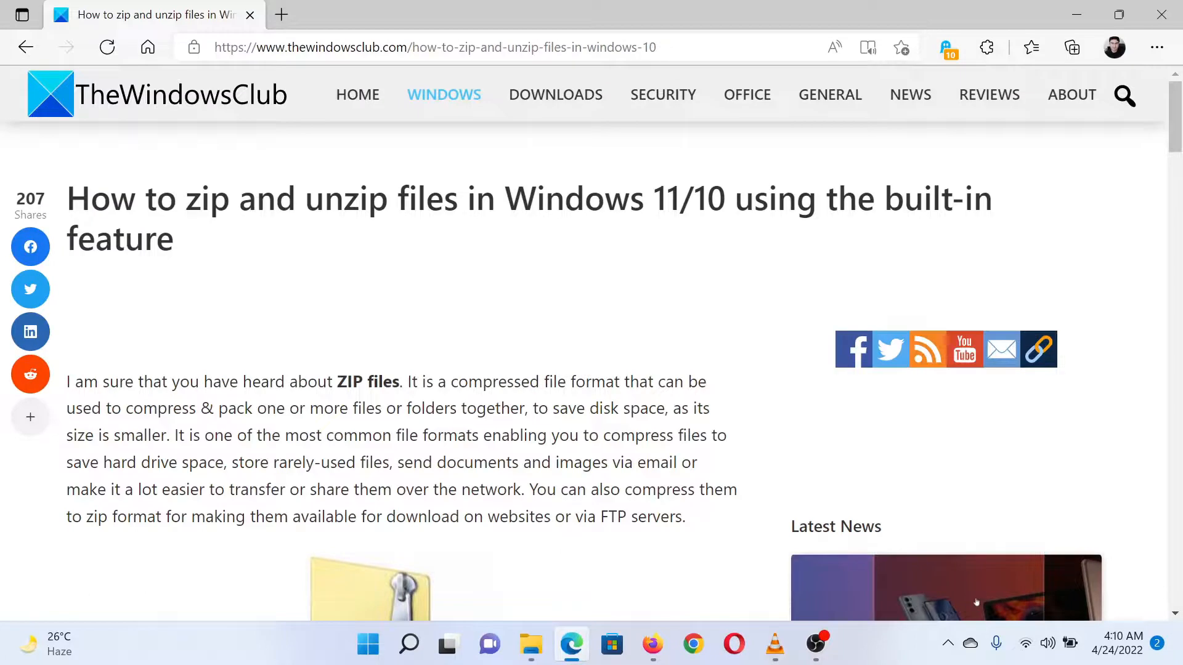
mouse_move(620, 309)
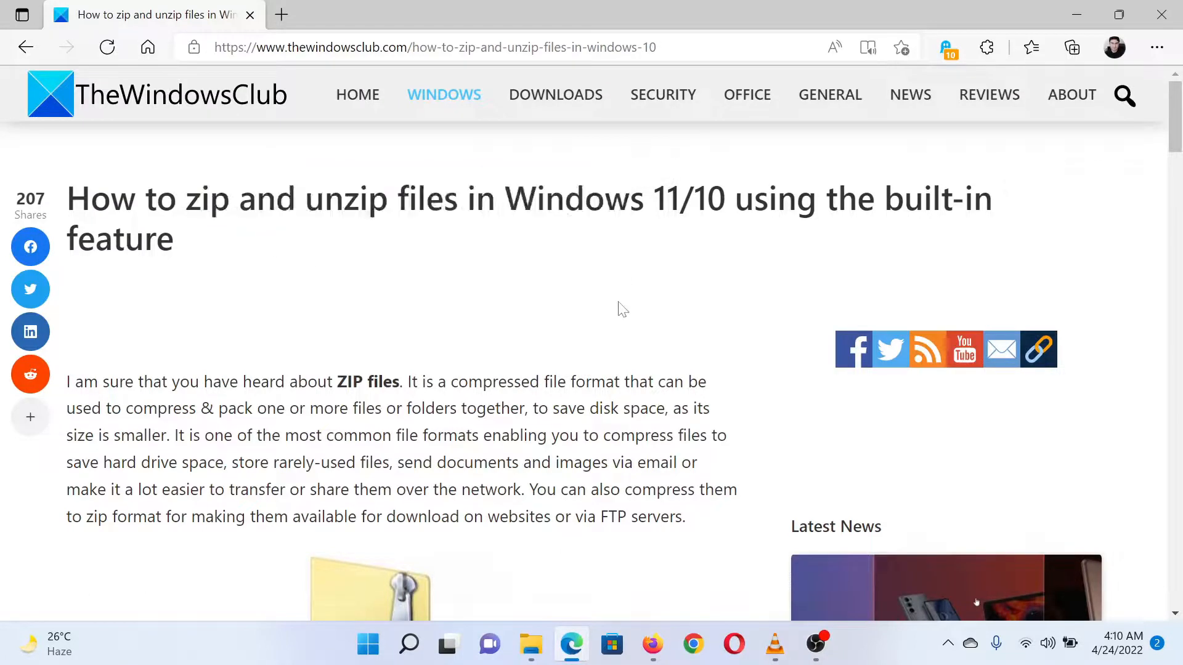